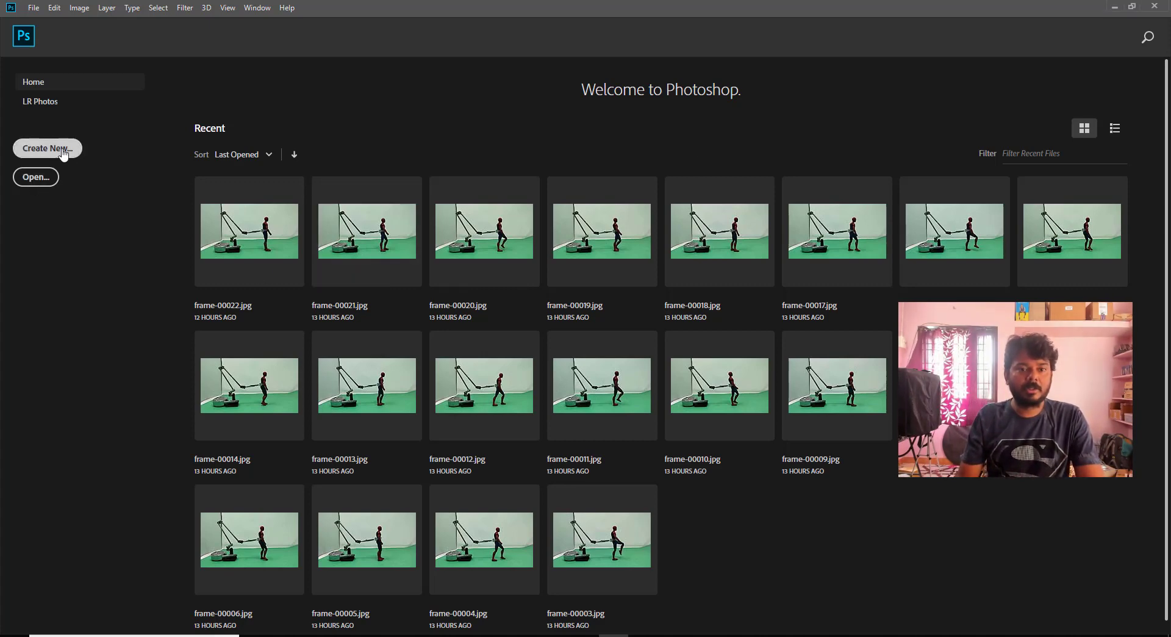
# Step: Create a new blank white document from the Custom 7 x 3.937 in, 300 ppi preset
pyautogui.click(46, 148)
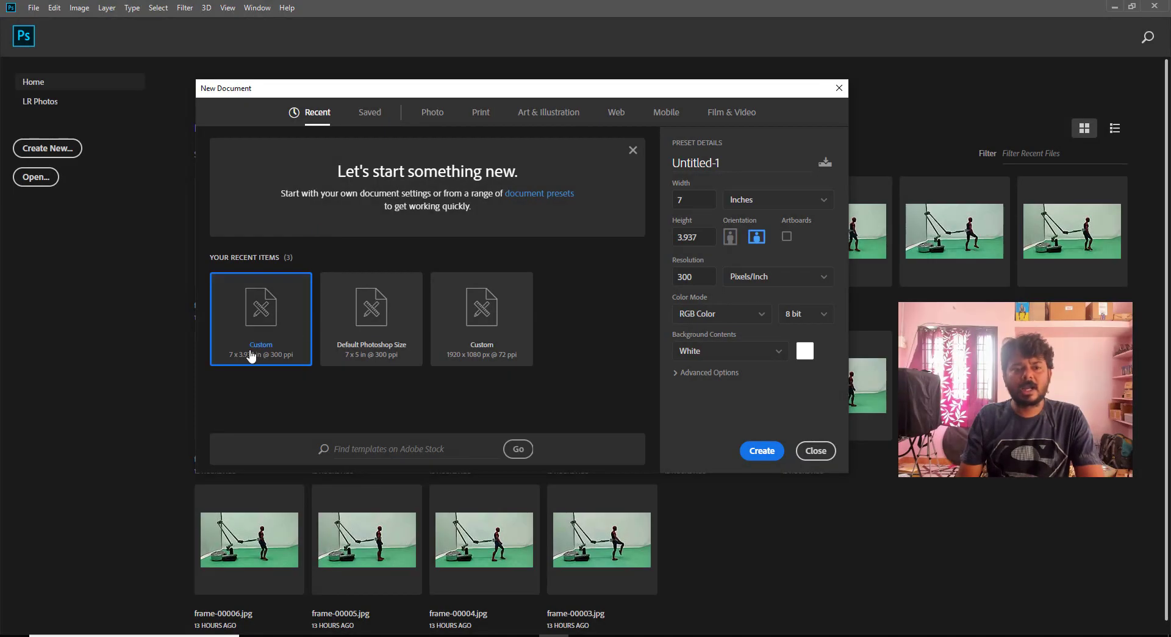
pyautogui.moveTo(257, 366)
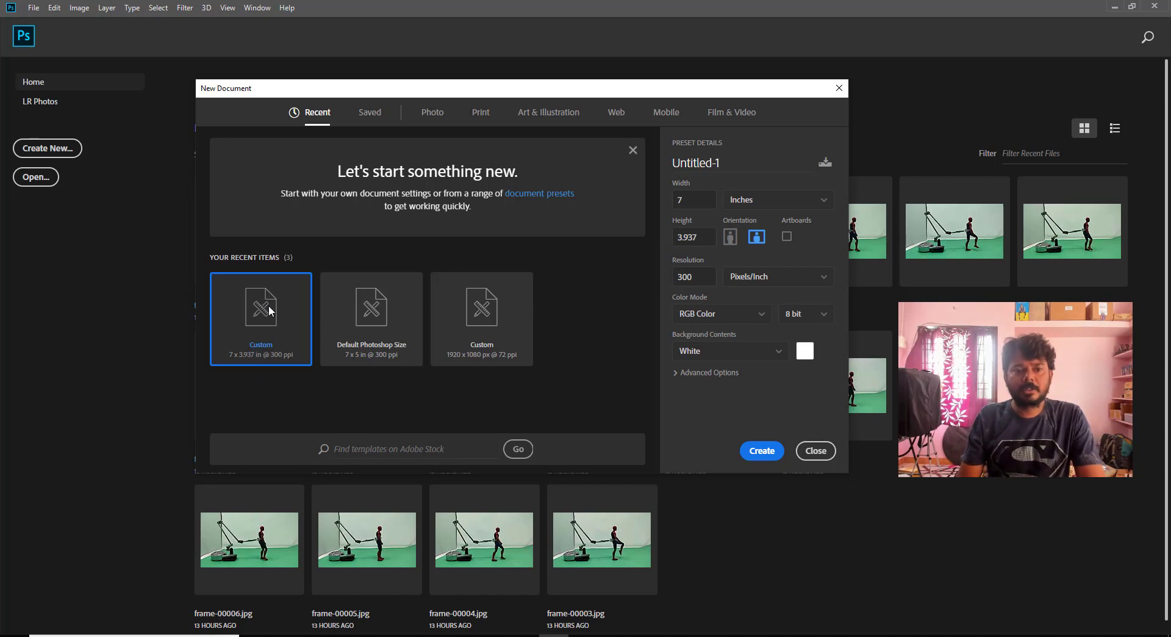
pyautogui.click(760, 450)
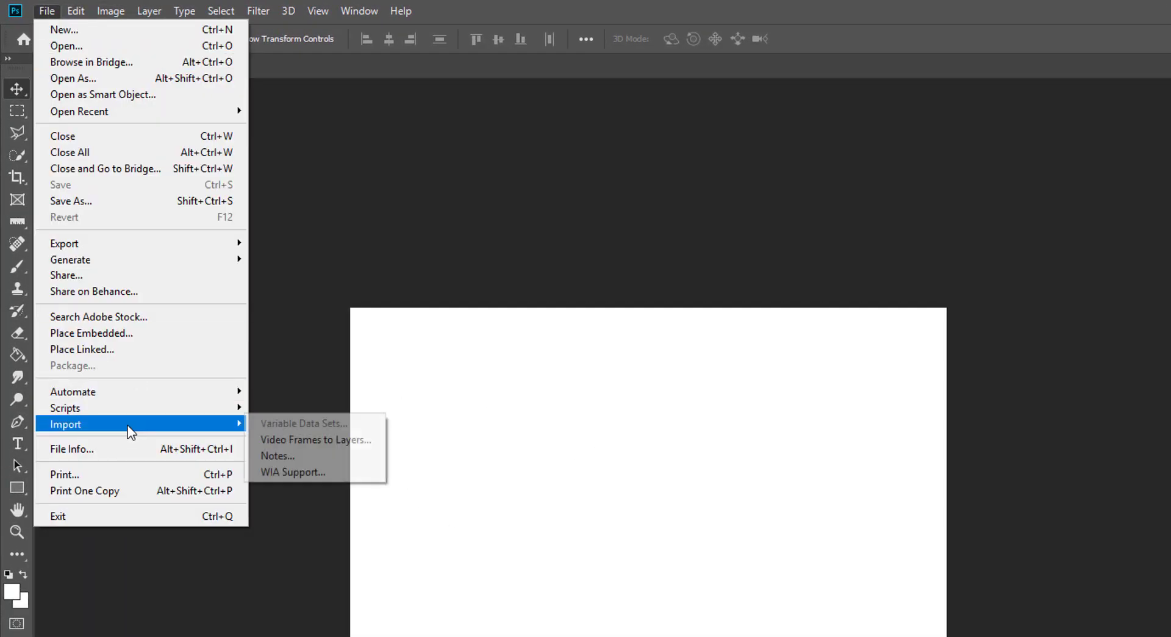
pyautogui.moveTo(315, 439)
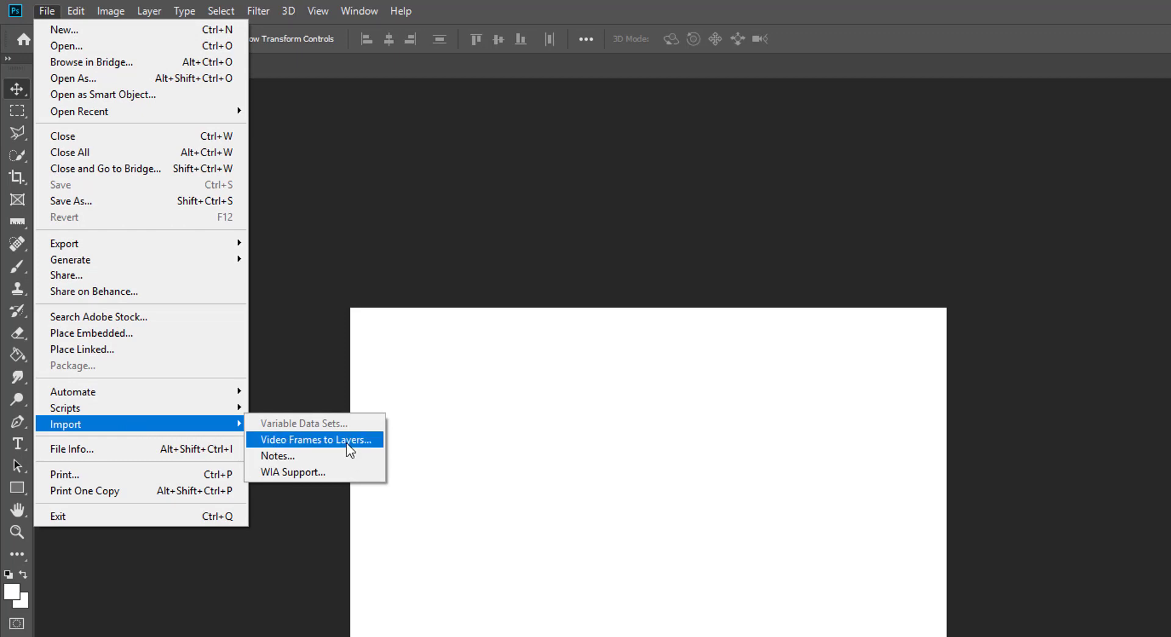
pyautogui.moveTo(66, 407)
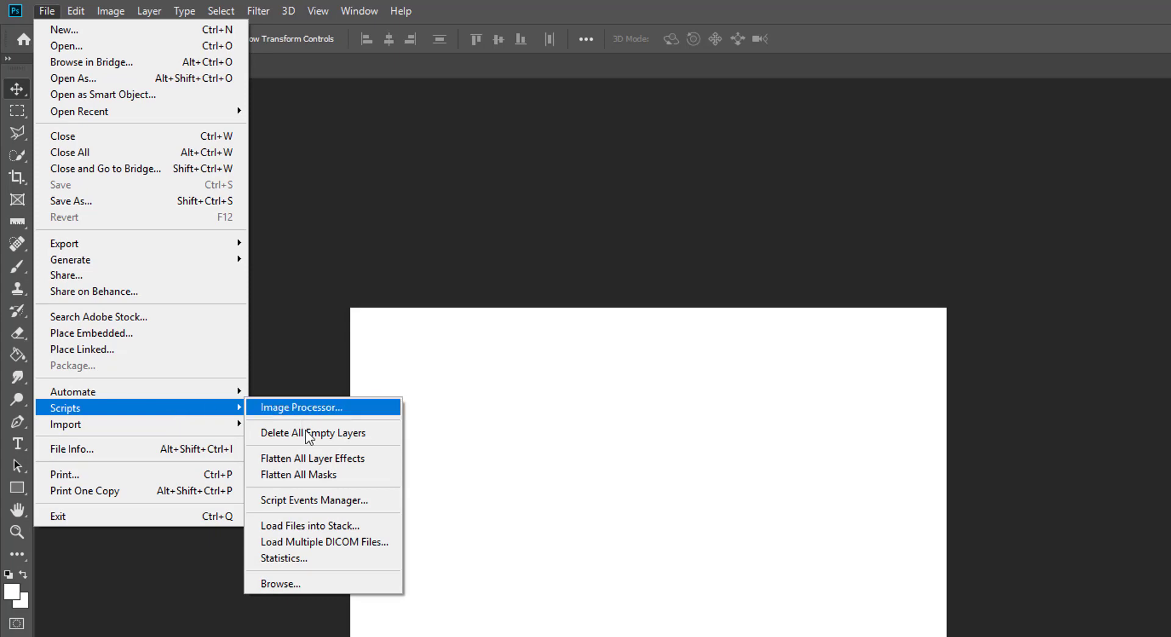
pyautogui.moveTo(320, 526)
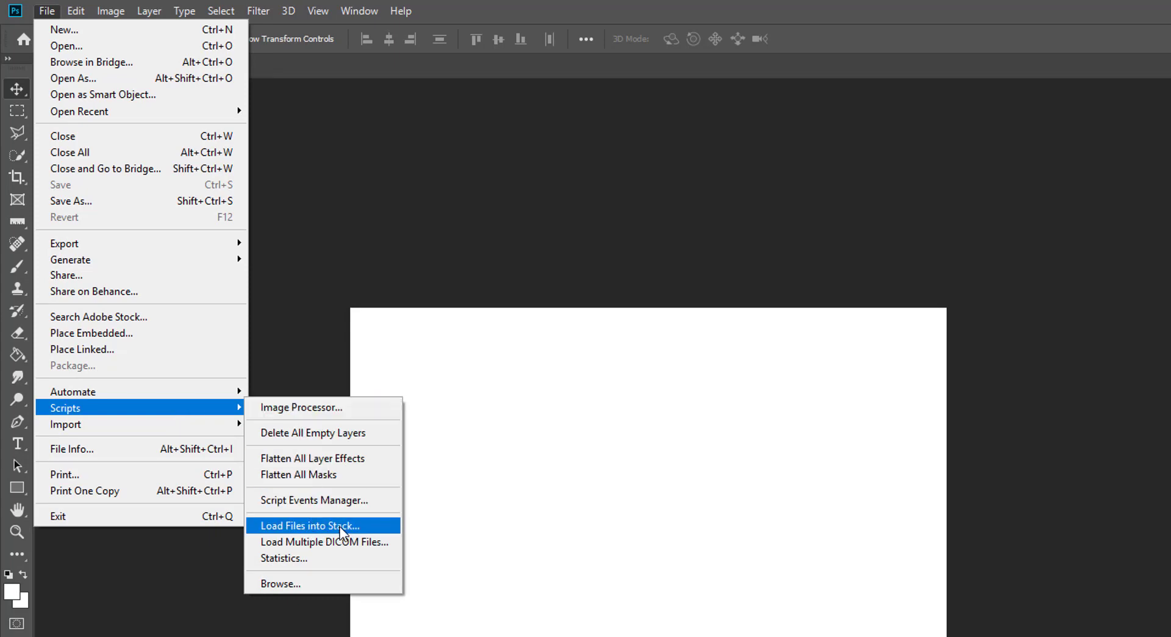
# Step: Bring up Load Files into Stack from File > Scripts to begin stacking the frames
pyautogui.click(307, 525)
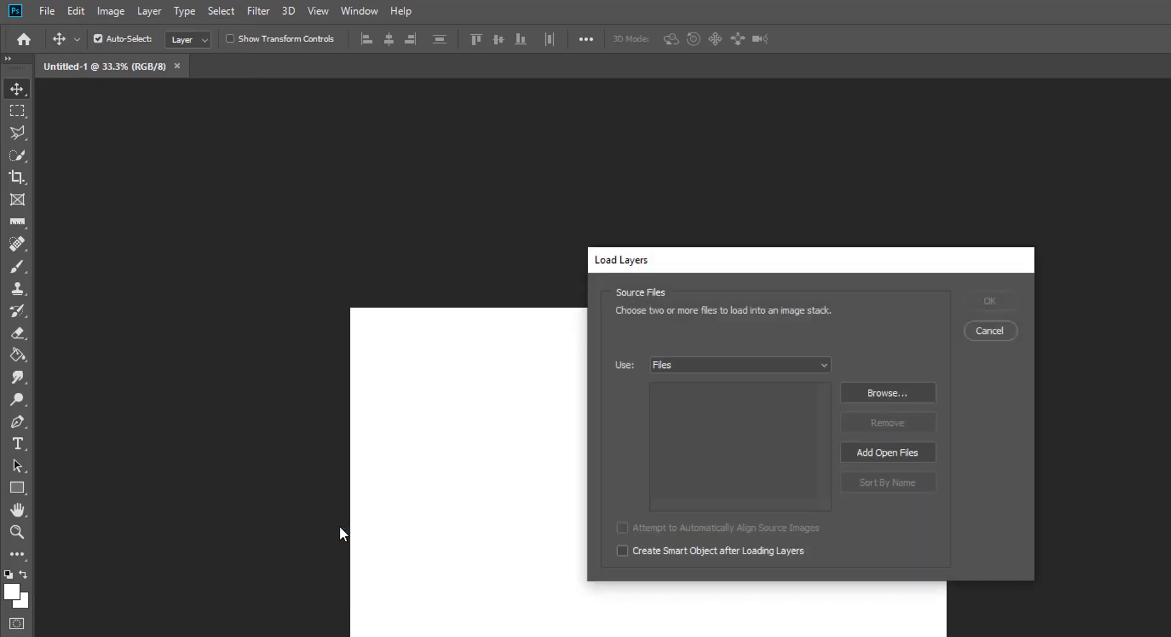
pyautogui.click(738, 364)
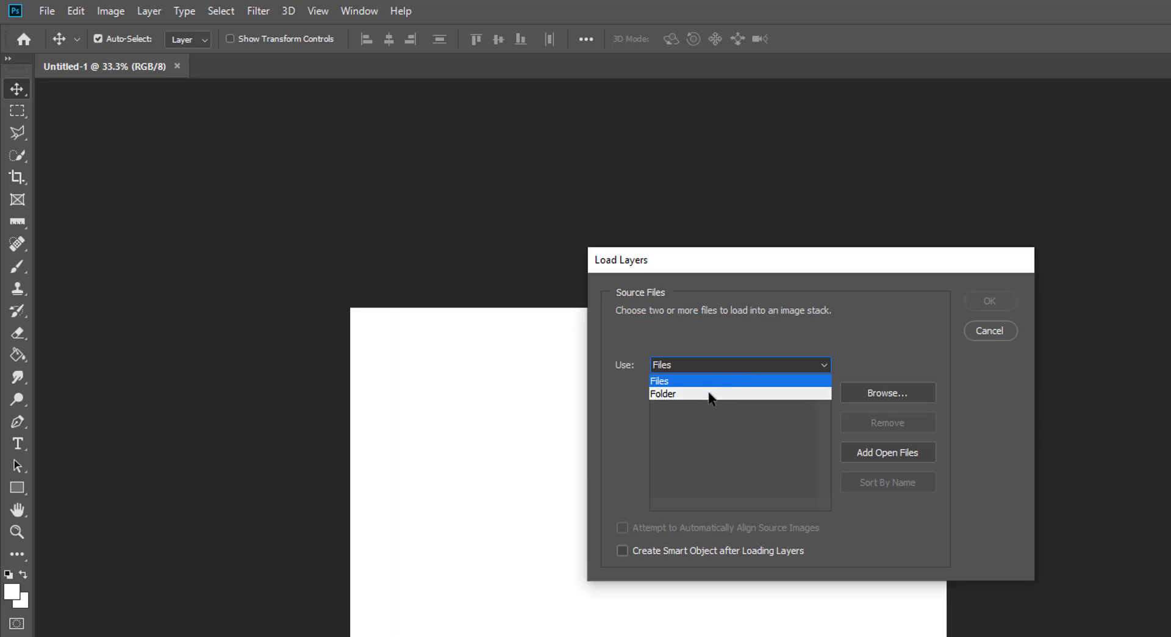
pyautogui.click(659, 380)
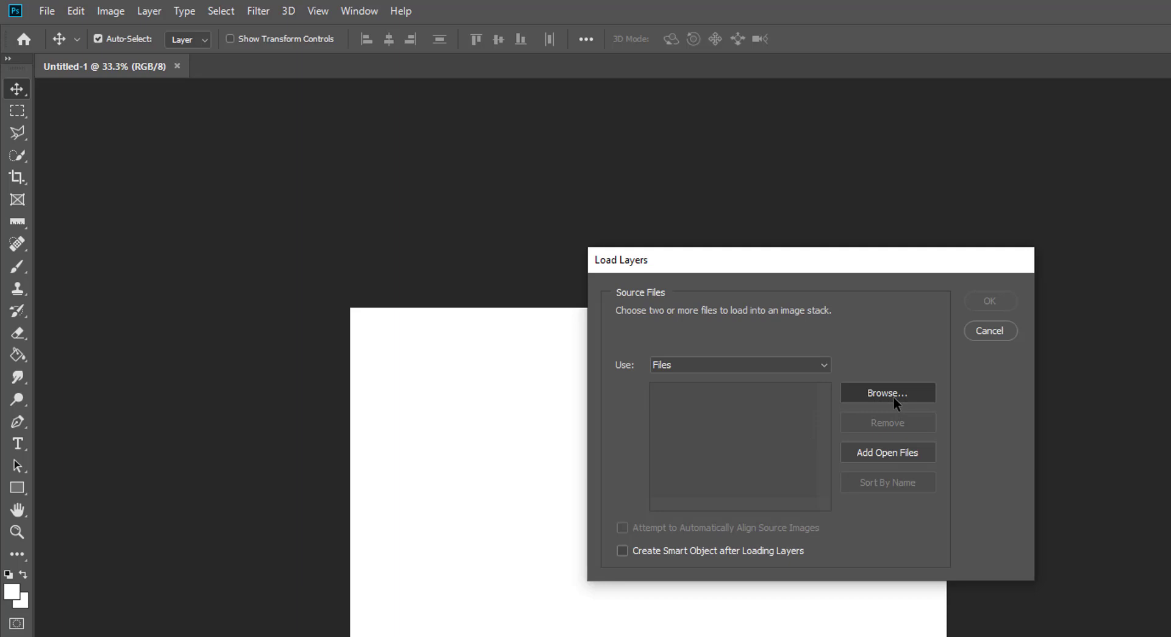
# Step: Browse to the spiderman walk cycle folder and add every frame JPG to the source list
pyautogui.click(887, 393)
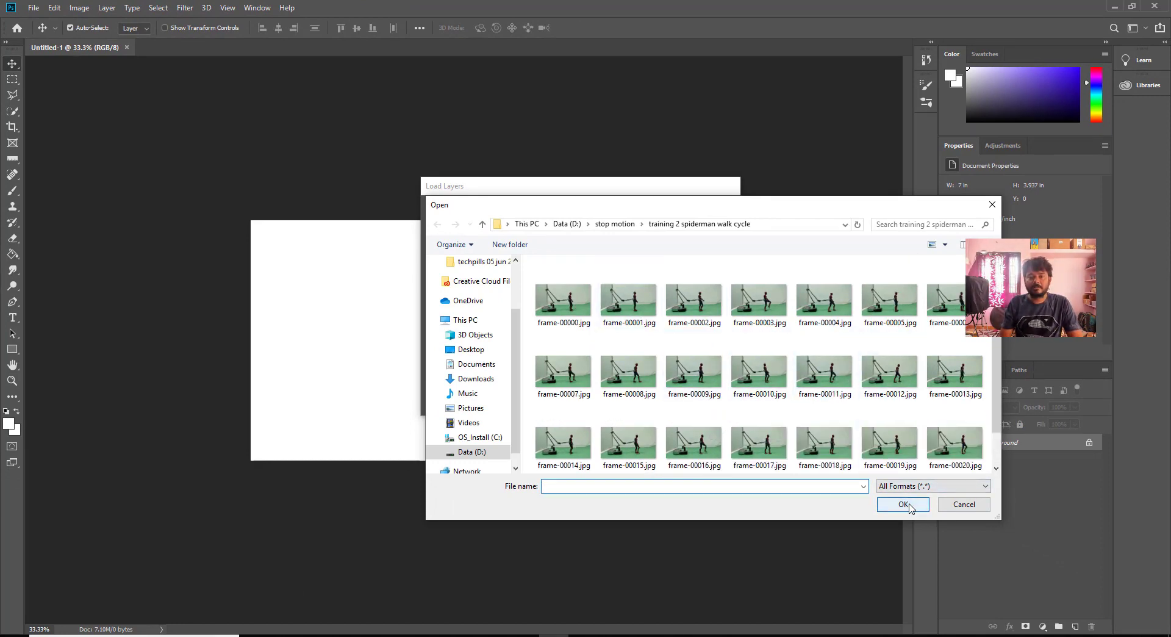
pyautogui.click(693, 299)
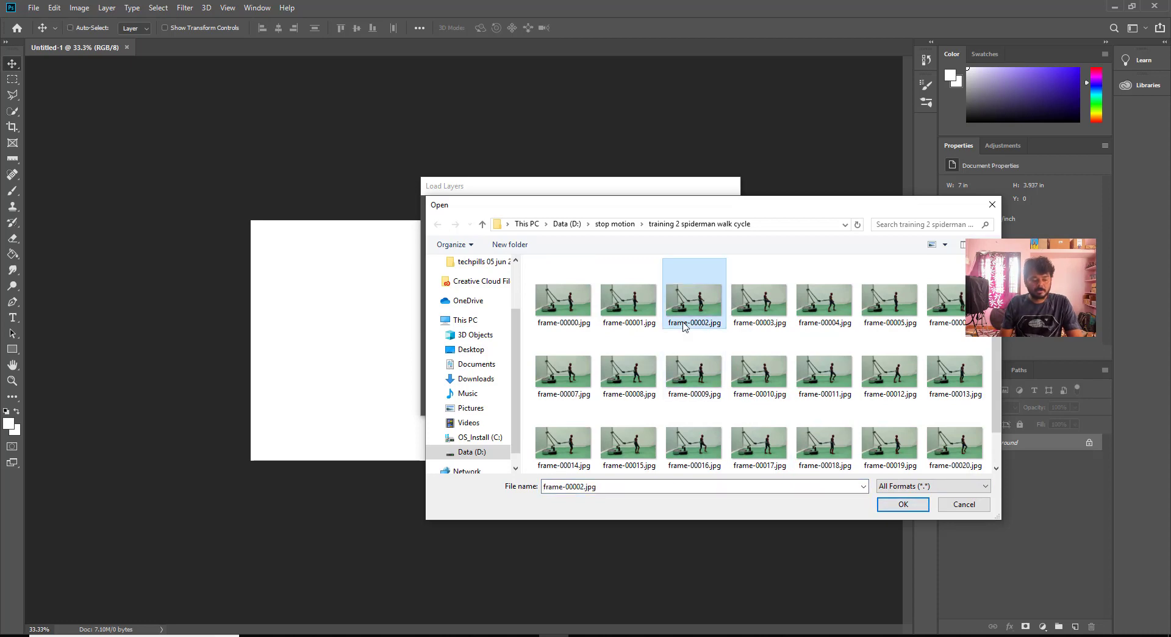
pyautogui.press('ctrl+a')
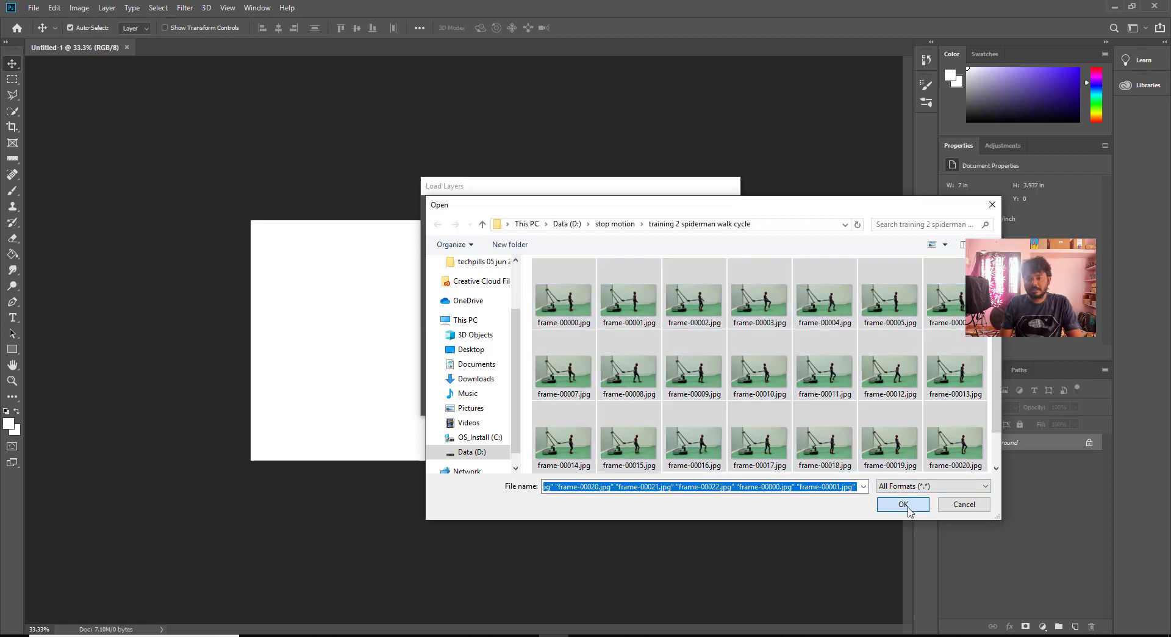
pyautogui.click(903, 503)
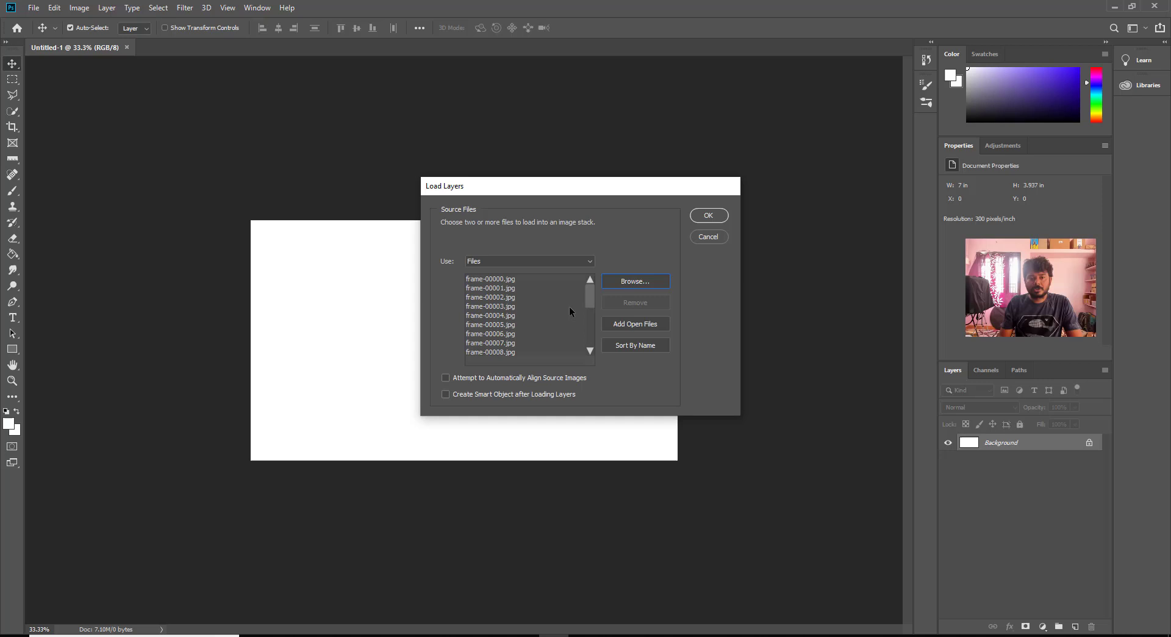
# Step: Check the list through frame-00022.jpg and confirm Load Layers to build the stack
pyautogui.scroll(-3)
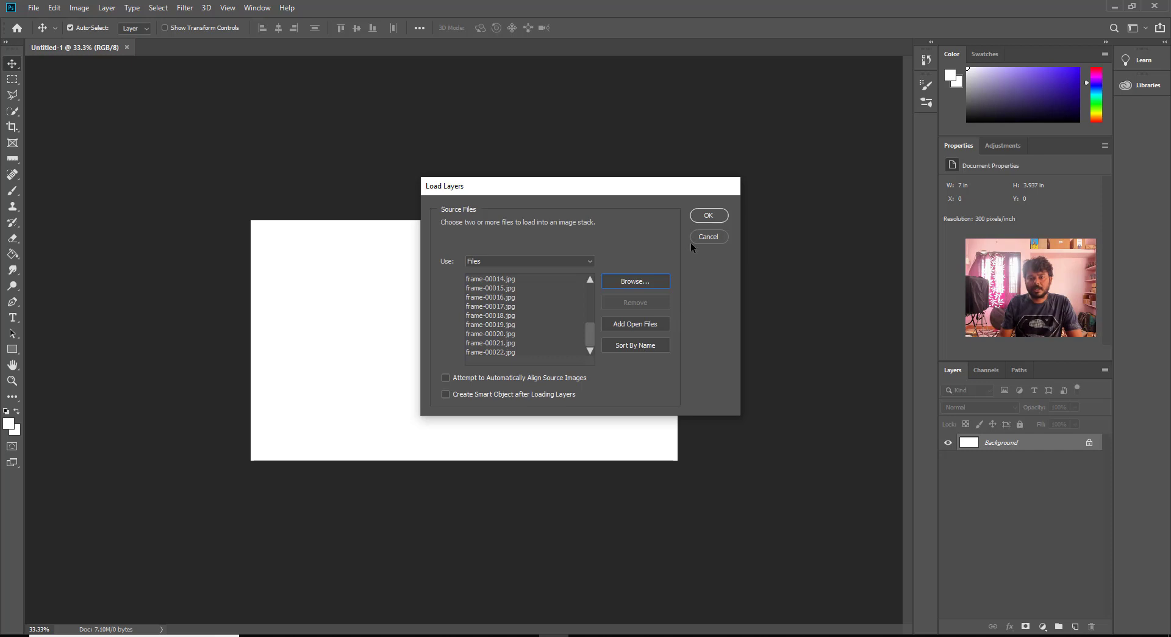
pyautogui.click(706, 235)
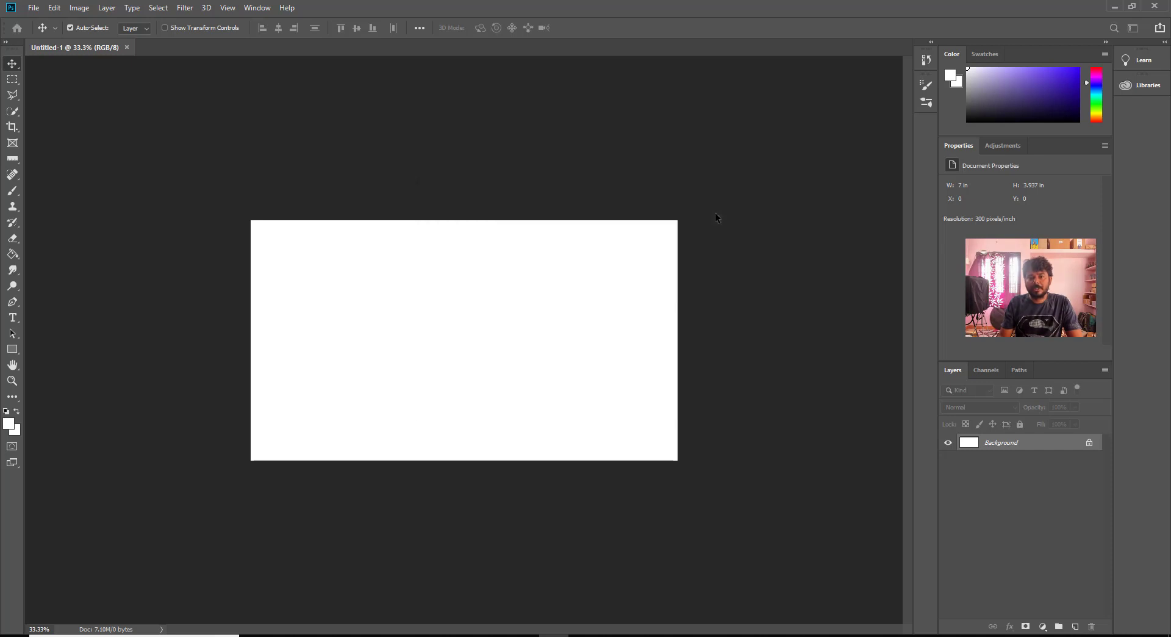
# Step: Let the script finish creating the layered document with frames 00000 through 00022
pyautogui.click(197, 47)
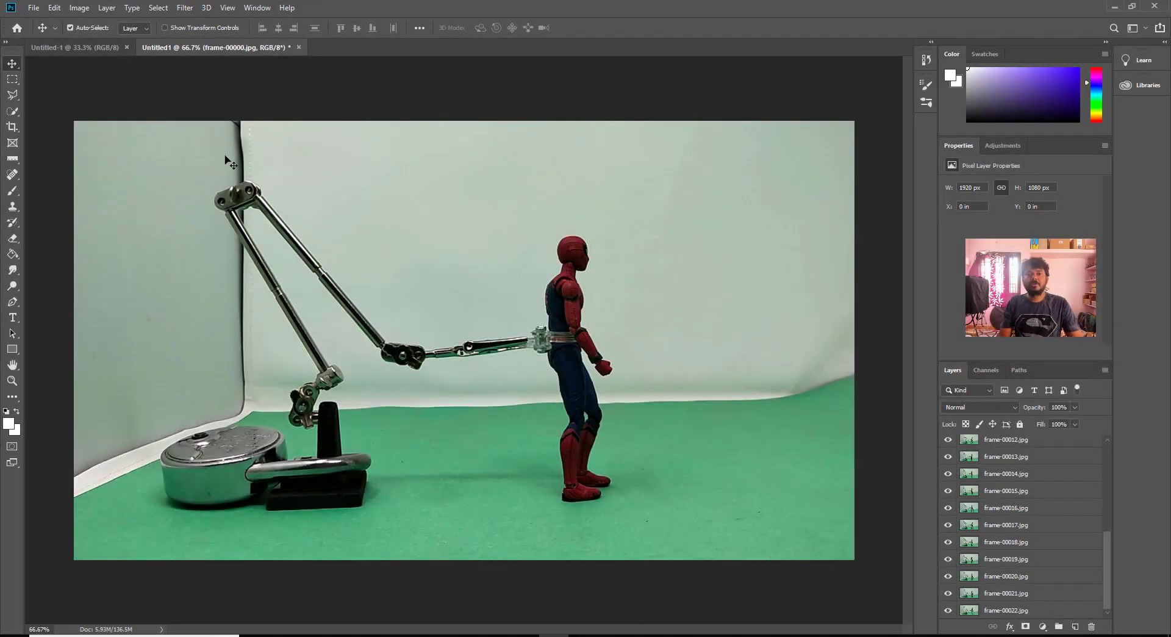
pyautogui.moveTo(437, 248)
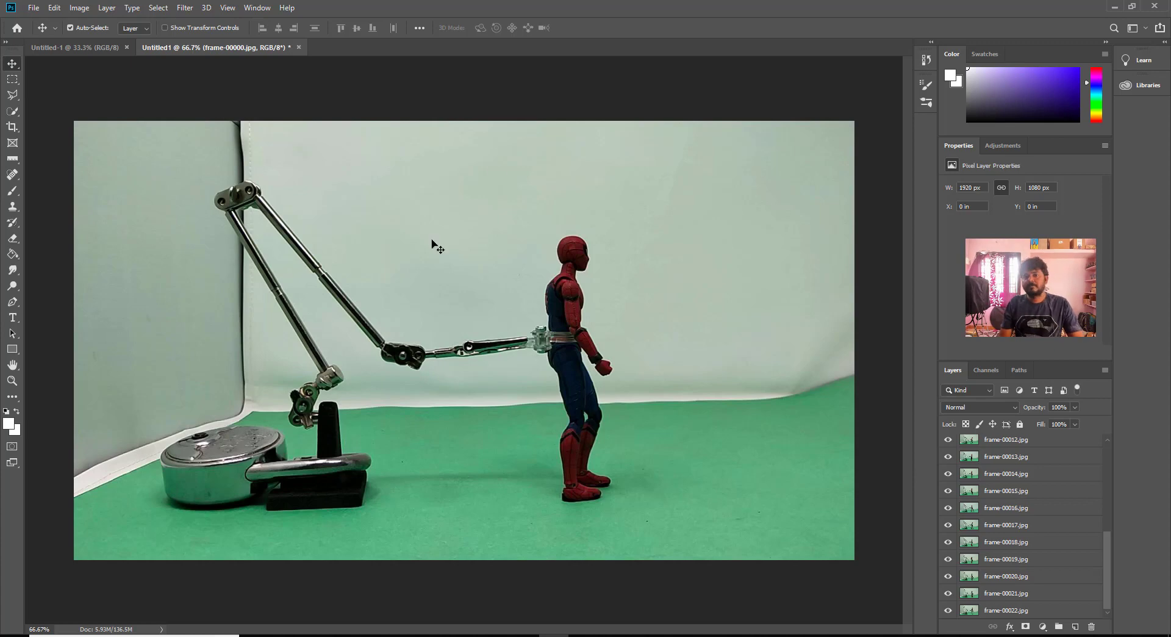